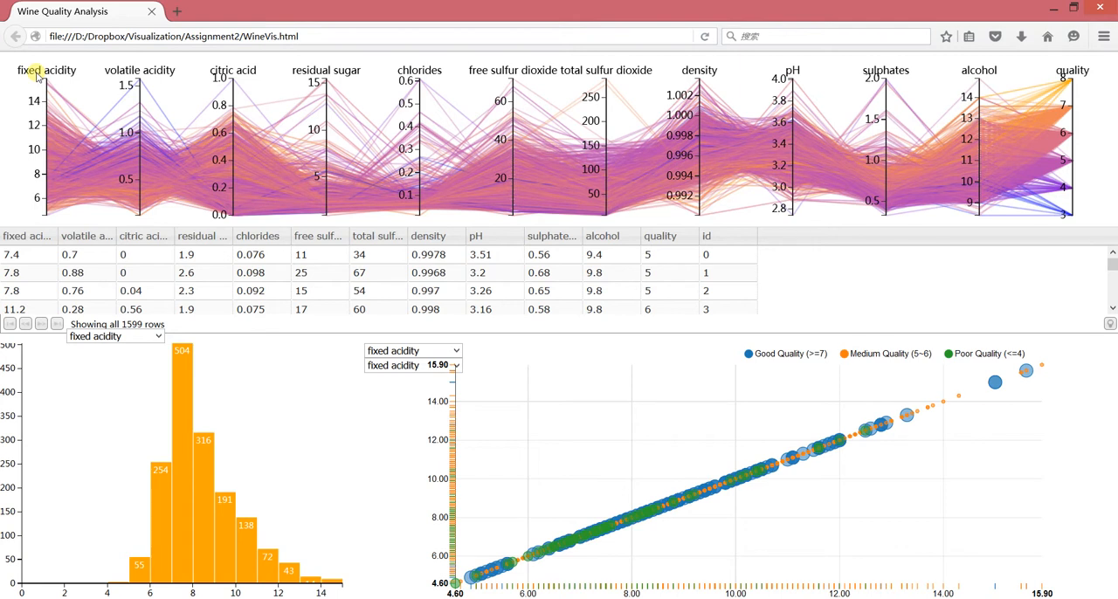
pyautogui.moveTo(35, 62)
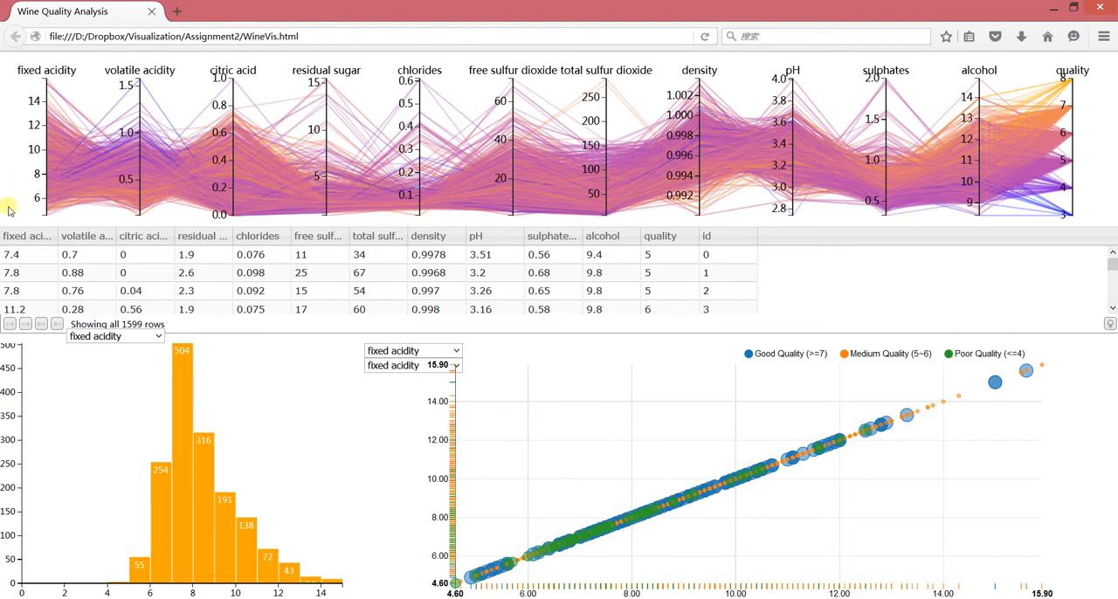
pyautogui.moveTo(24, 221)
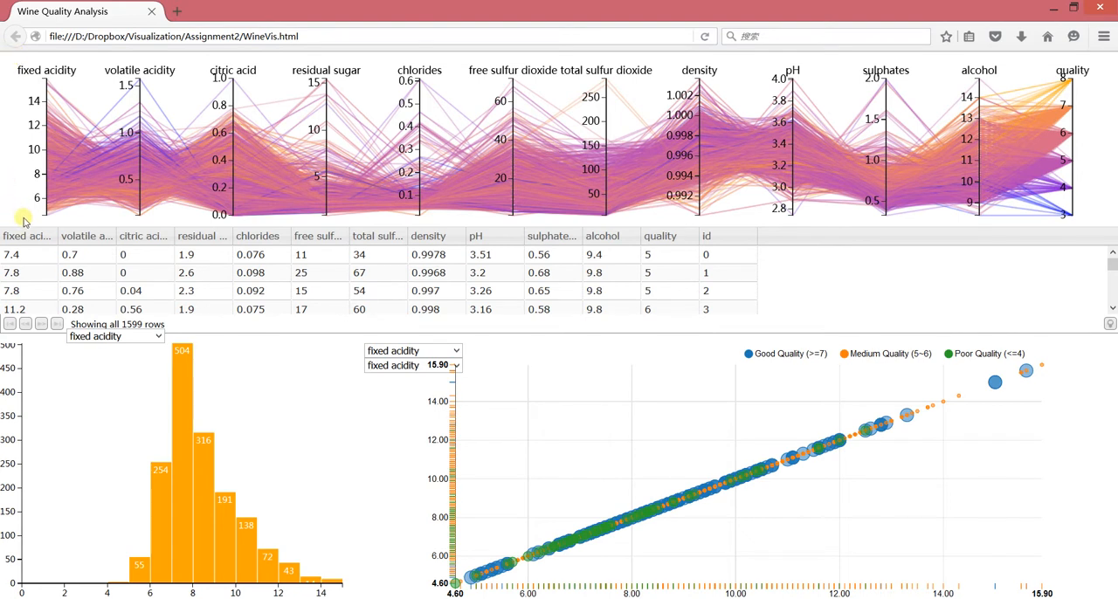
pyautogui.moveTo(114, 222)
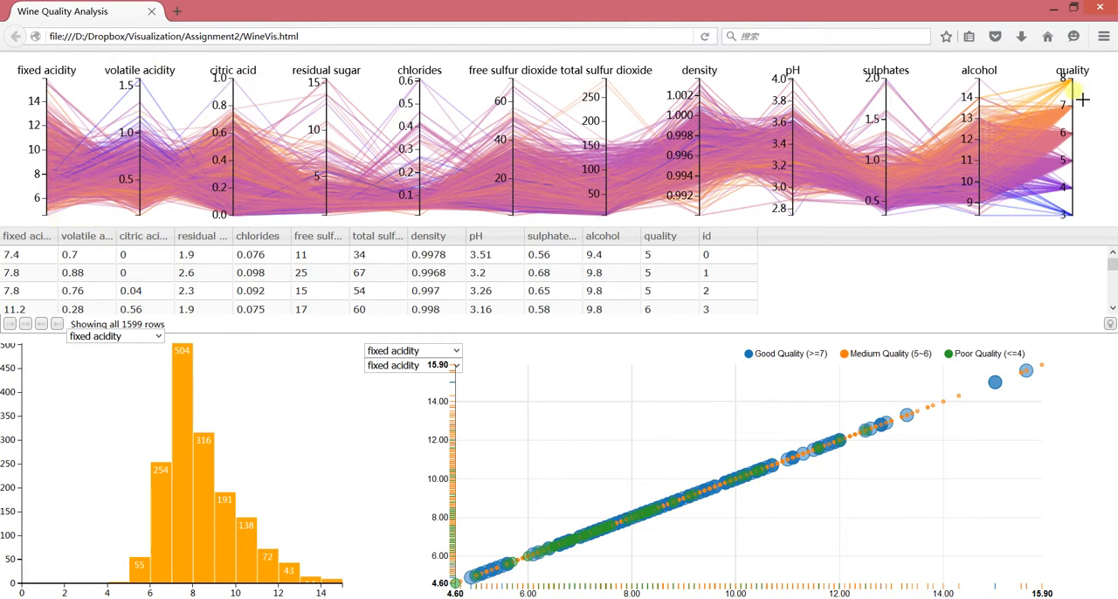
pyautogui.moveTo(935, 74)
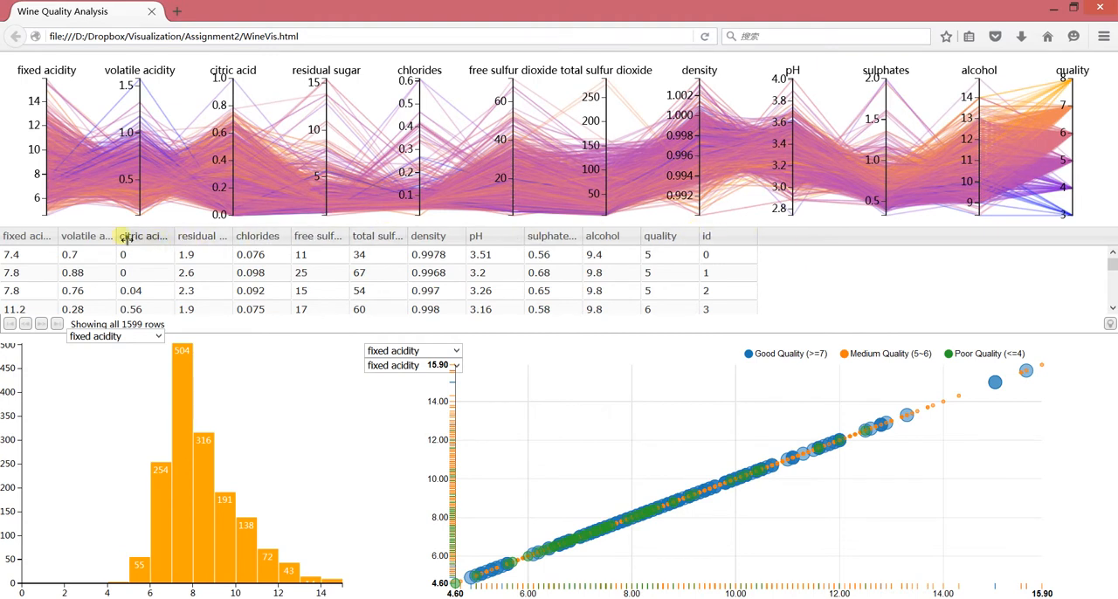
pyautogui.moveTo(33, 247)
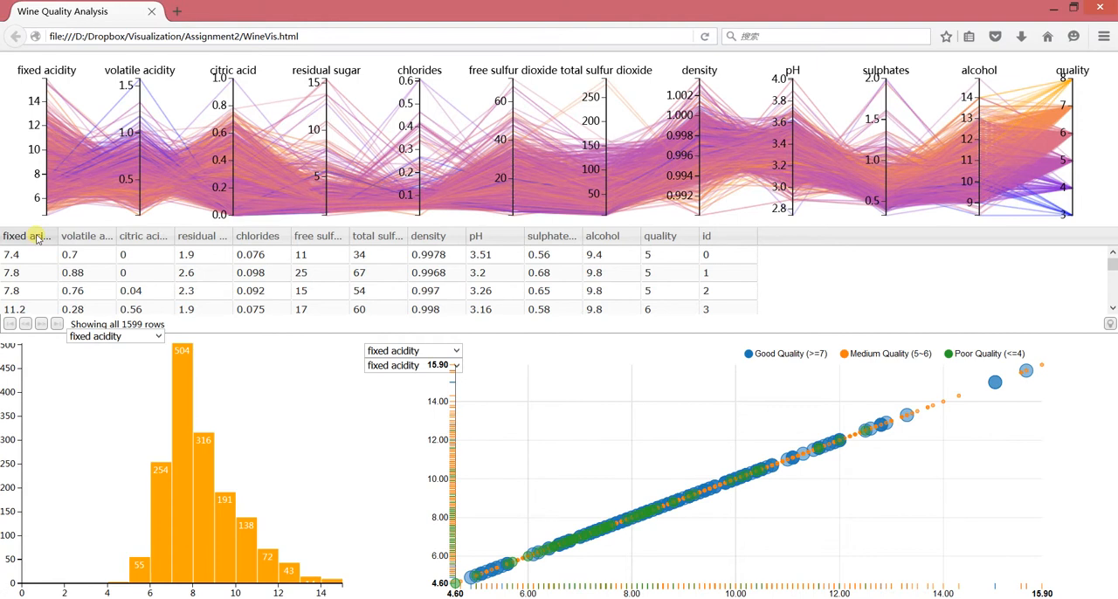
pyautogui.moveTo(35, 248)
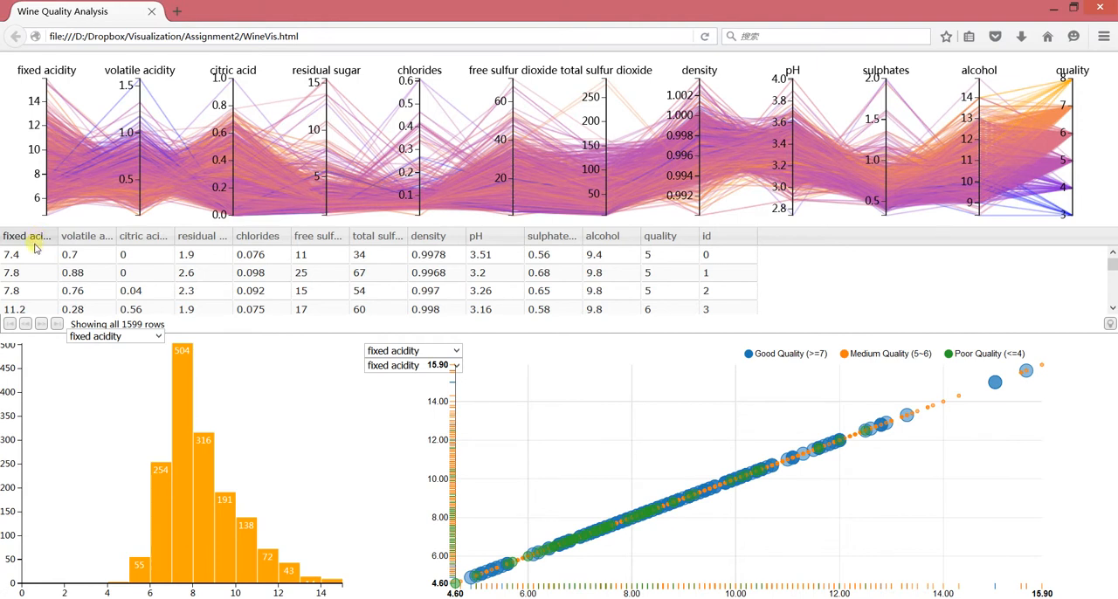
# - Highlight wine id 0's polyline in the parallel coordinates by selecting its table row
pyautogui.click(13, 255)
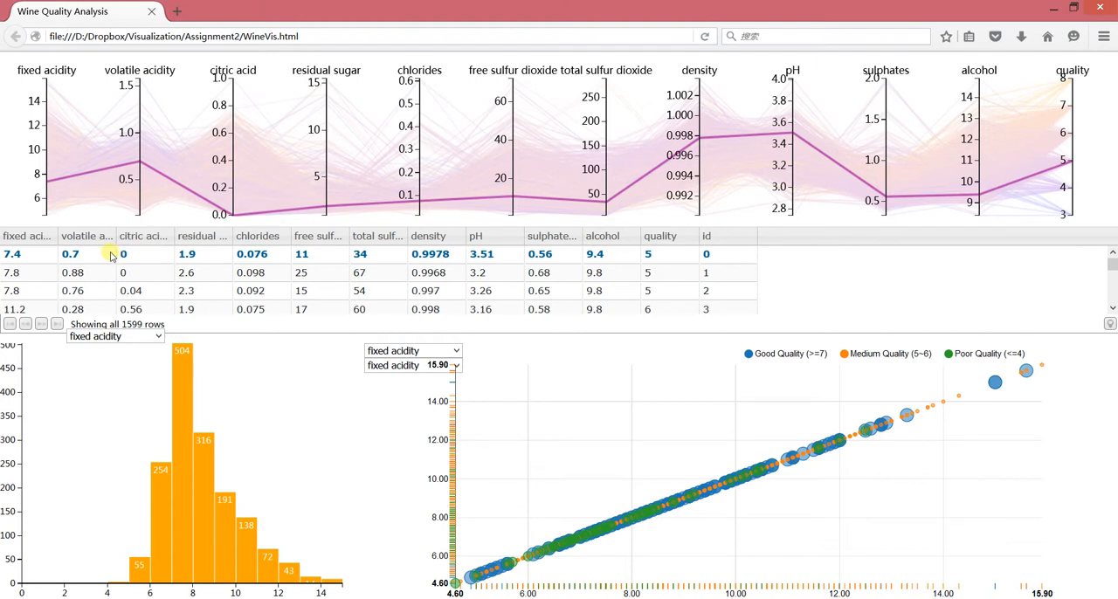
pyautogui.moveTo(88, 258)
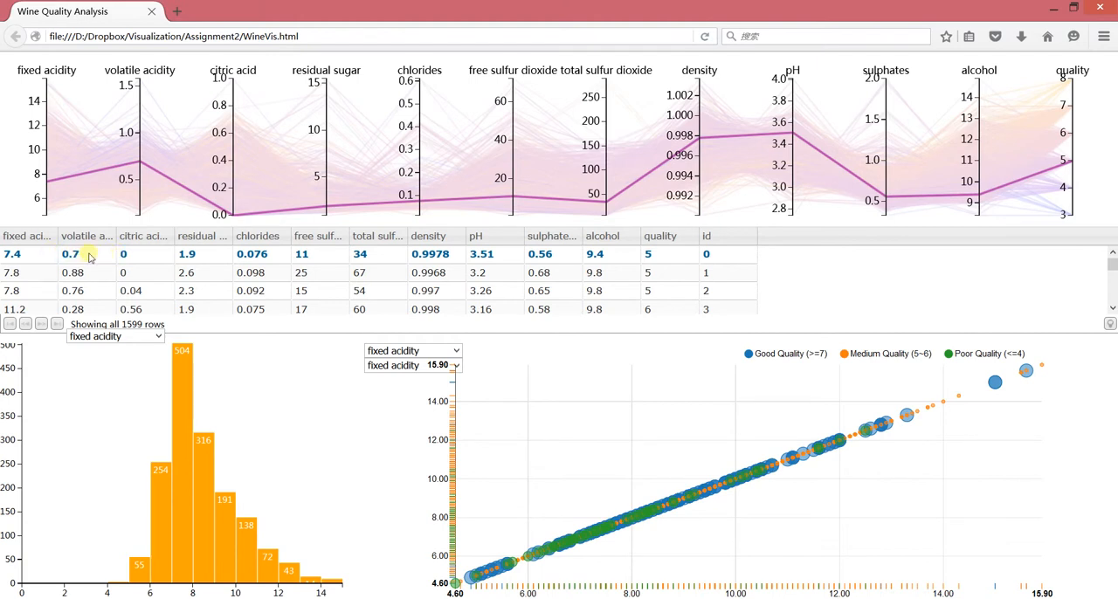
pyautogui.moveTo(131, 258)
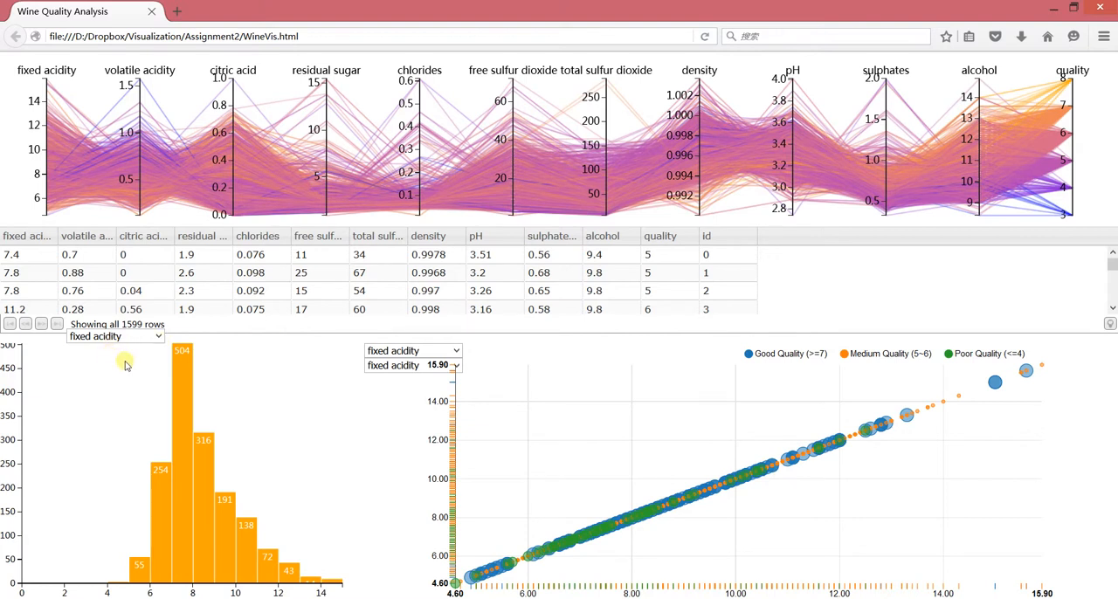
pyautogui.moveTo(118, 351)
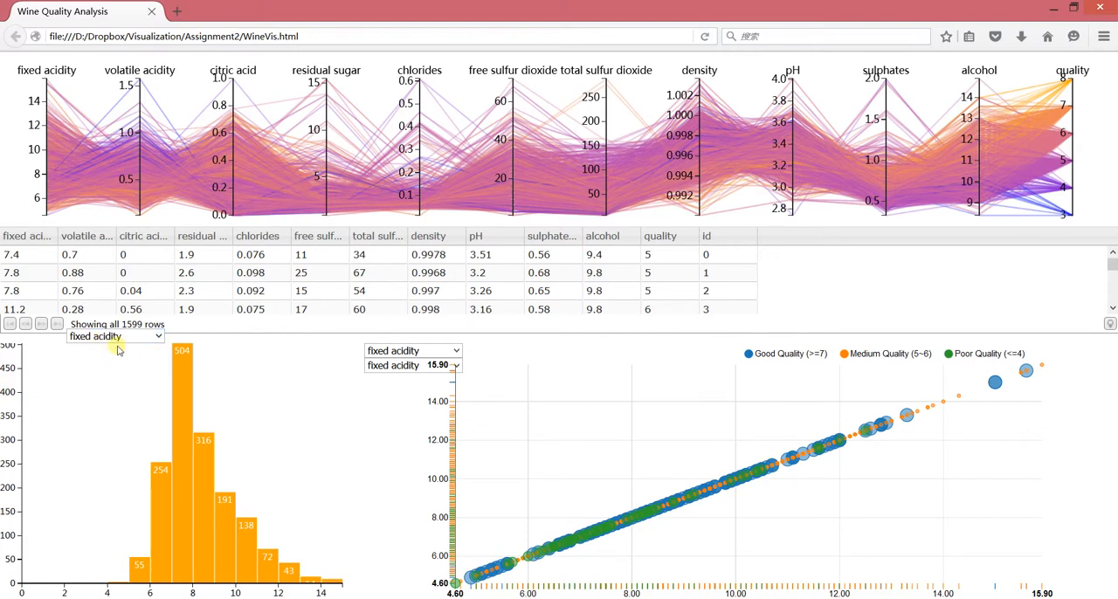
pyautogui.moveTo(202, 358)
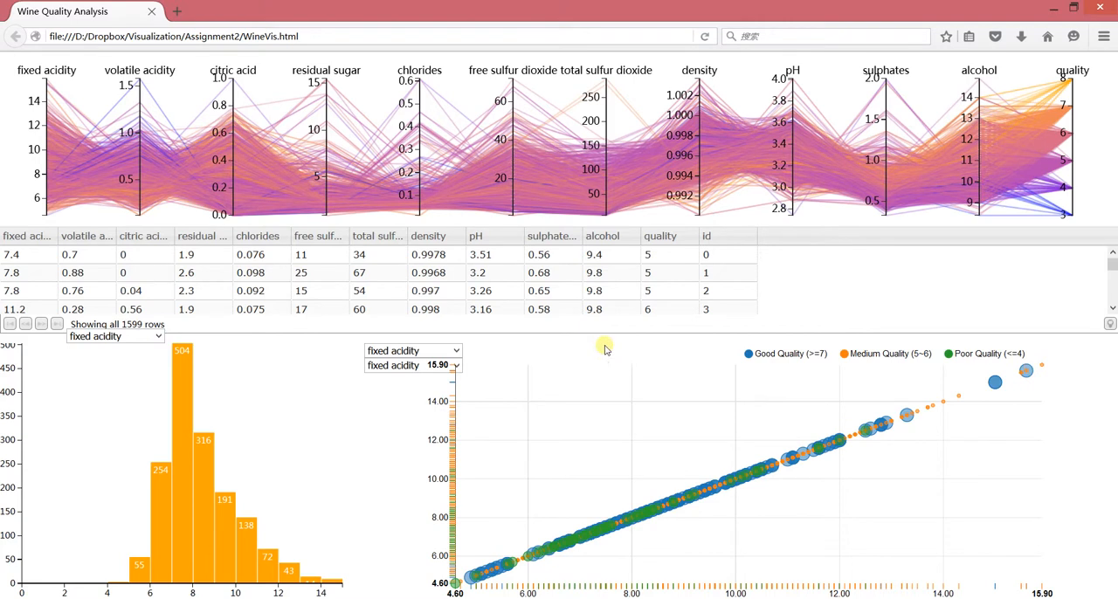
# - Set the scatter plot's x-axis to alcohol, keeping fixed acidity on the y-axis
pyautogui.click(412, 350)
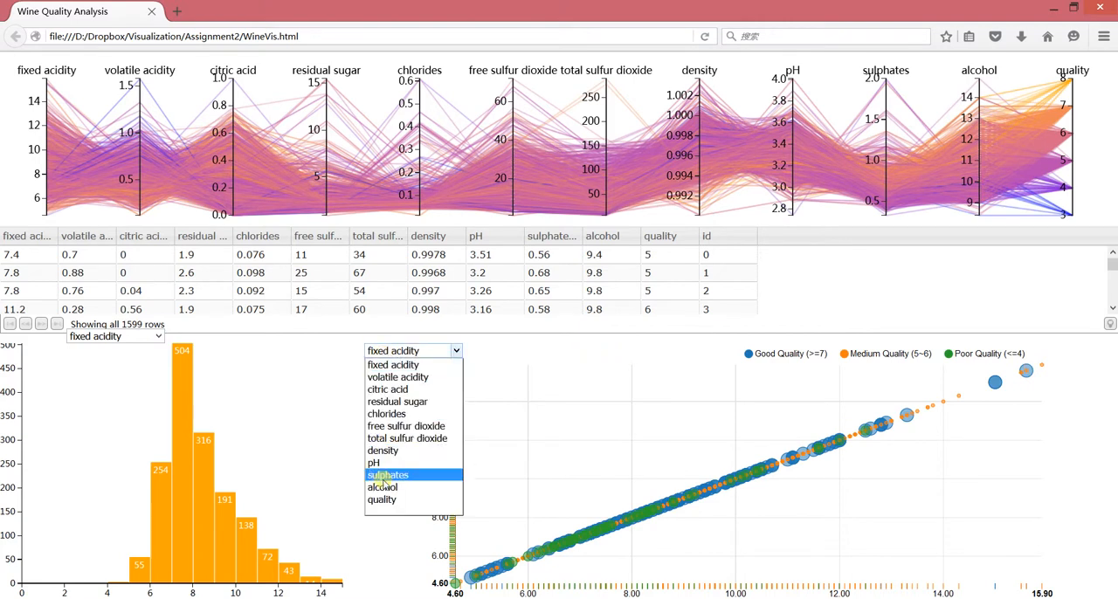
pyautogui.click(384, 486)
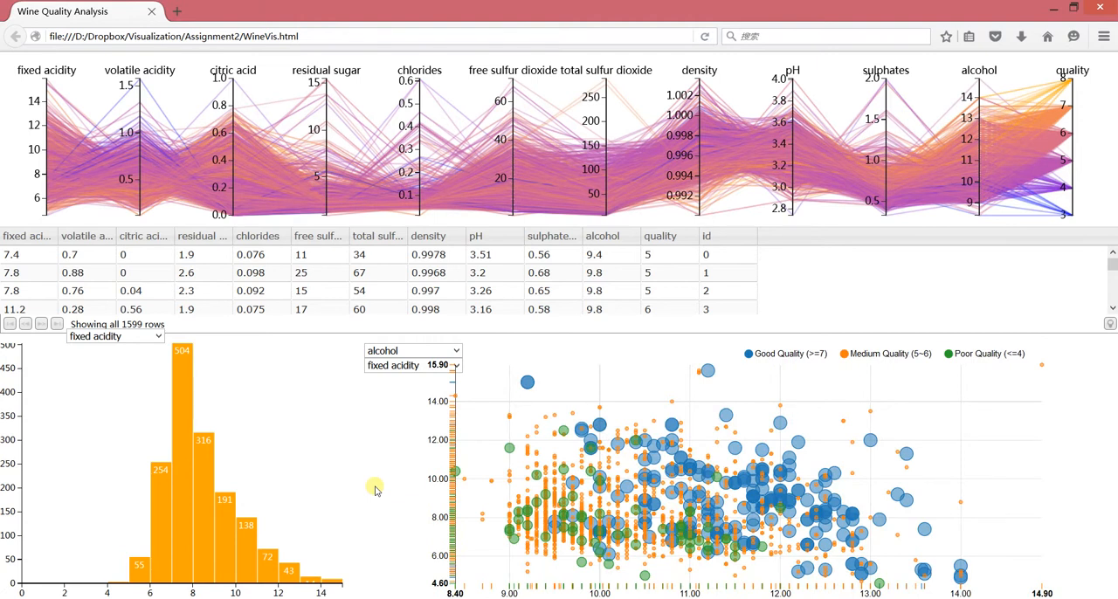
pyautogui.moveTo(422, 561)
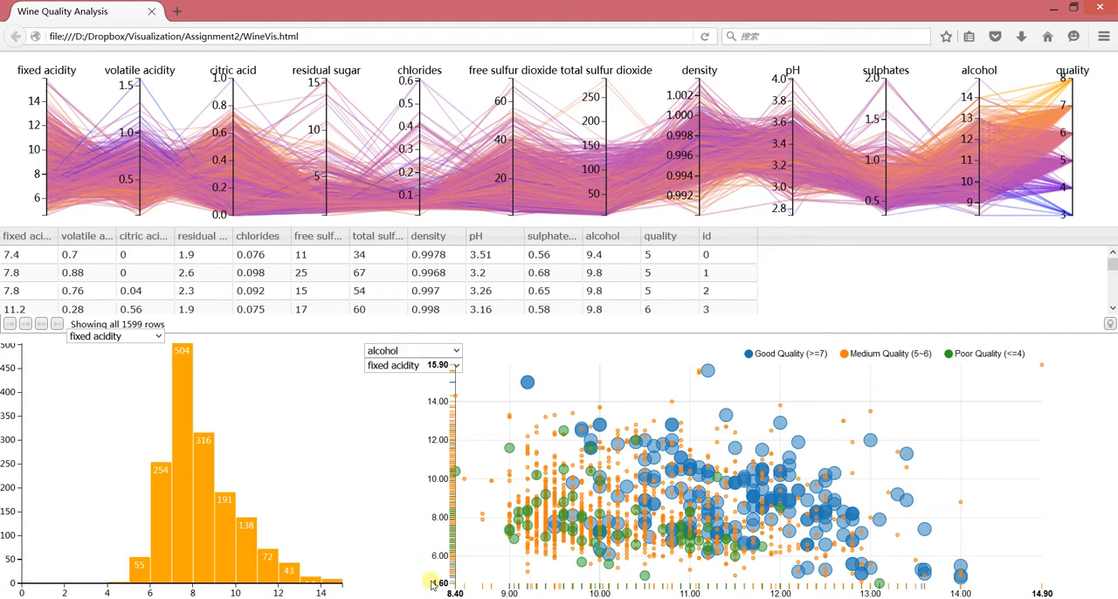
pyautogui.moveTo(505, 593)
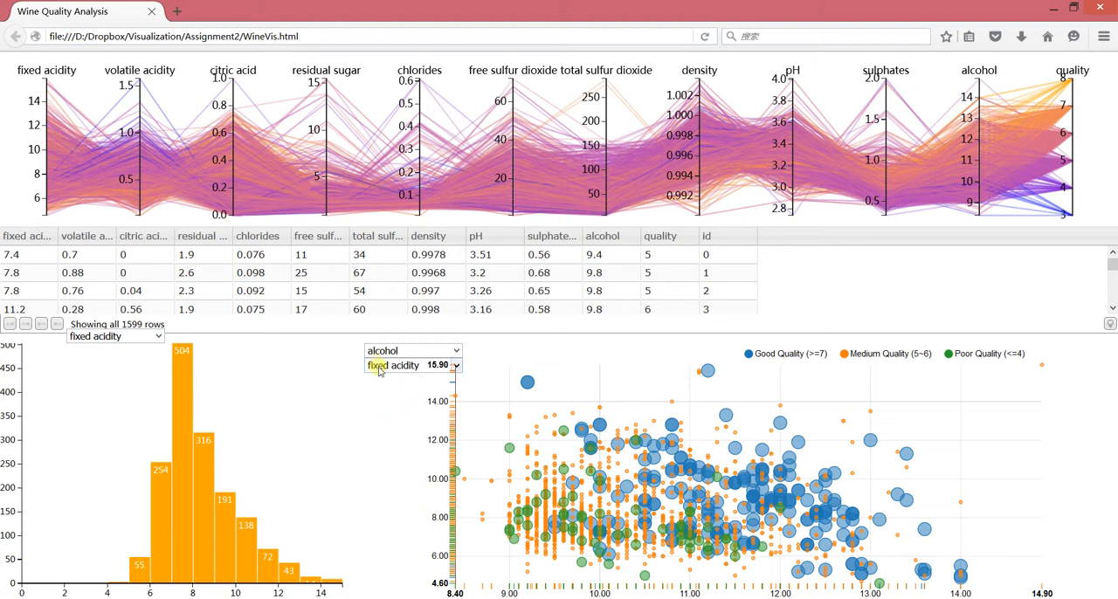
pyautogui.moveTo(386, 375)
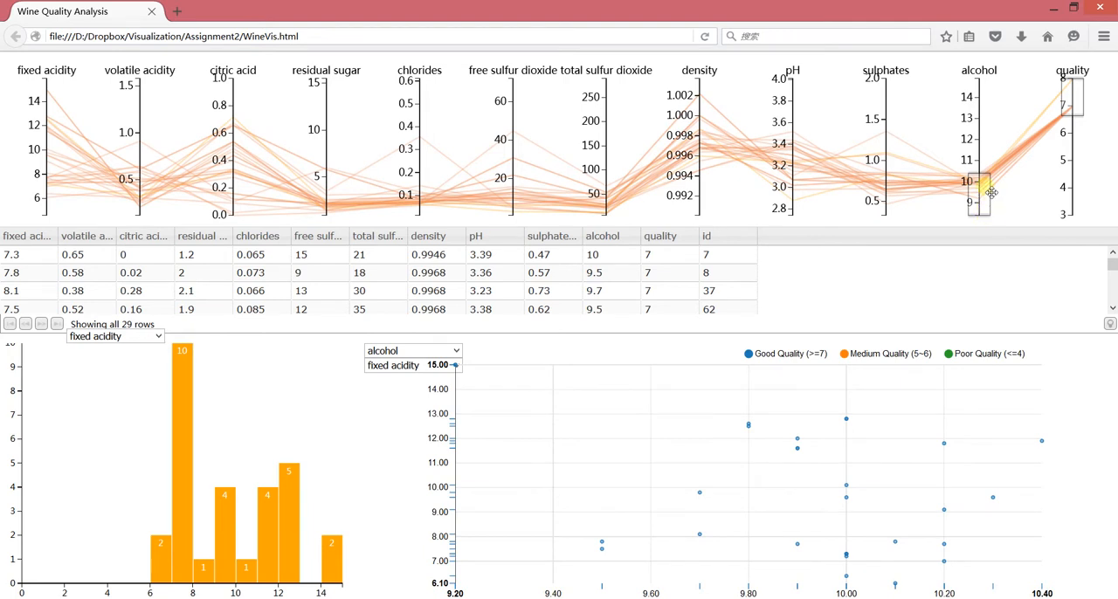
pyautogui.moveTo(542, 198)
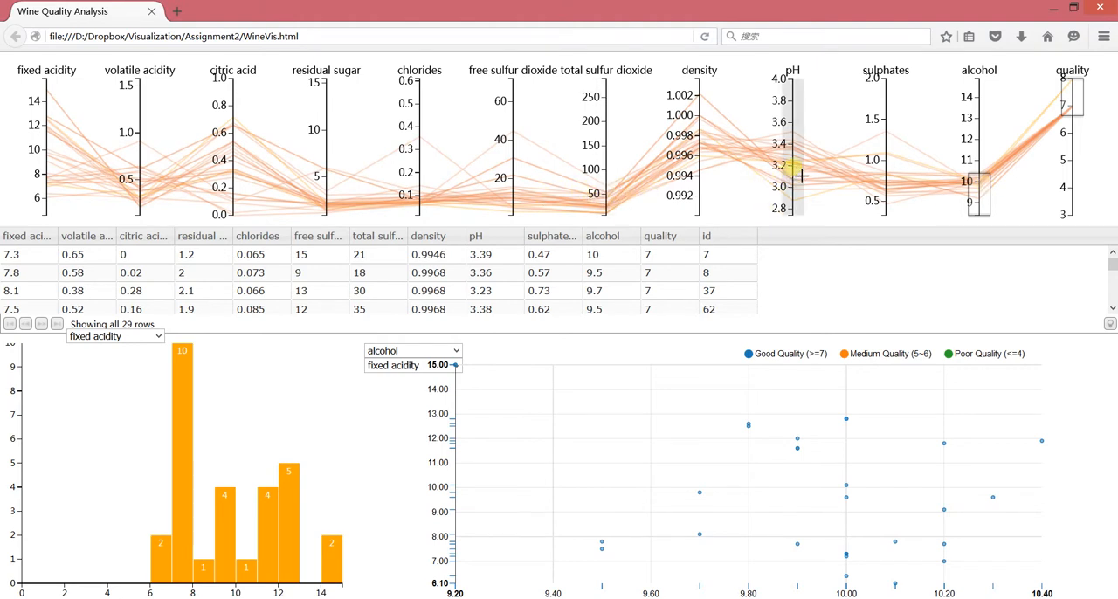
# - Brush the pH axis around 3.2–3.4, leaving 19 filtered wines
pyautogui.moveTo(790, 174); pyautogui.dragTo(790, 179)
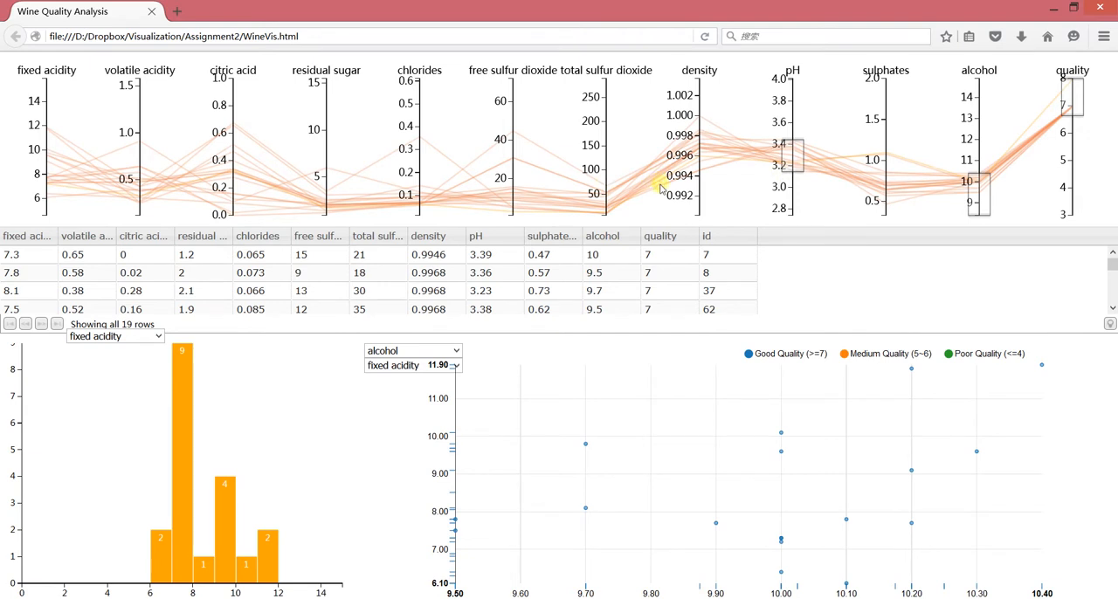
pyautogui.moveTo(569, 165)
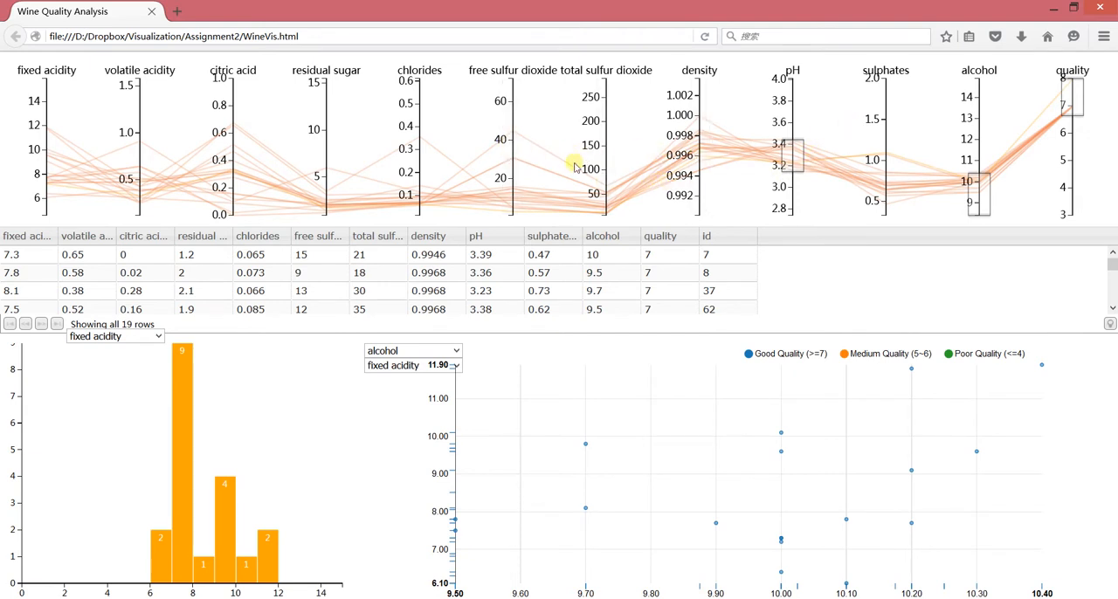
pyautogui.moveTo(575, 179)
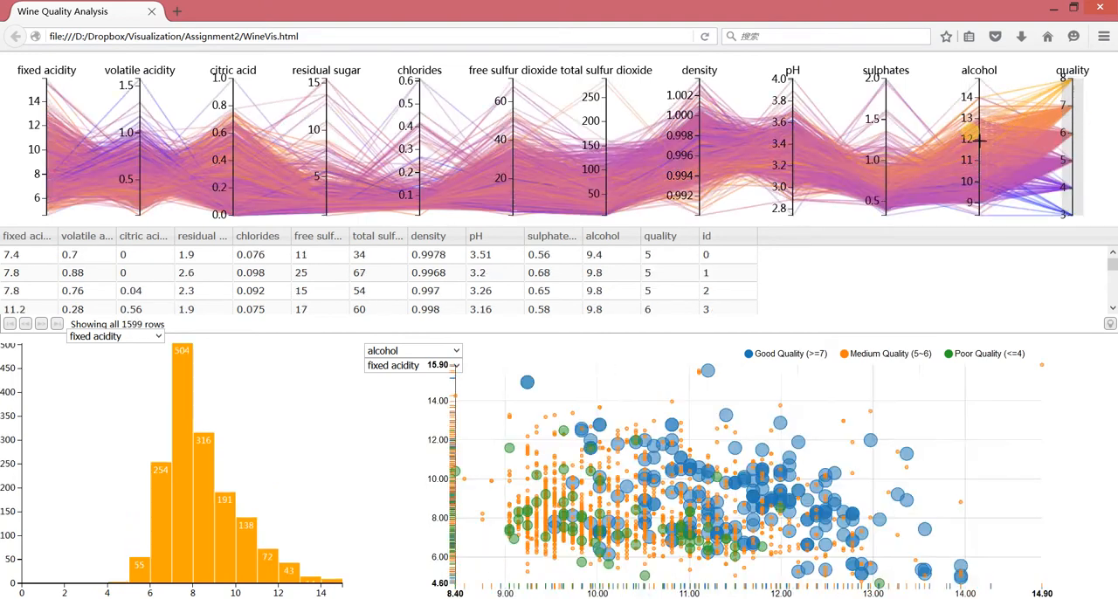
pyautogui.moveTo(131, 308)
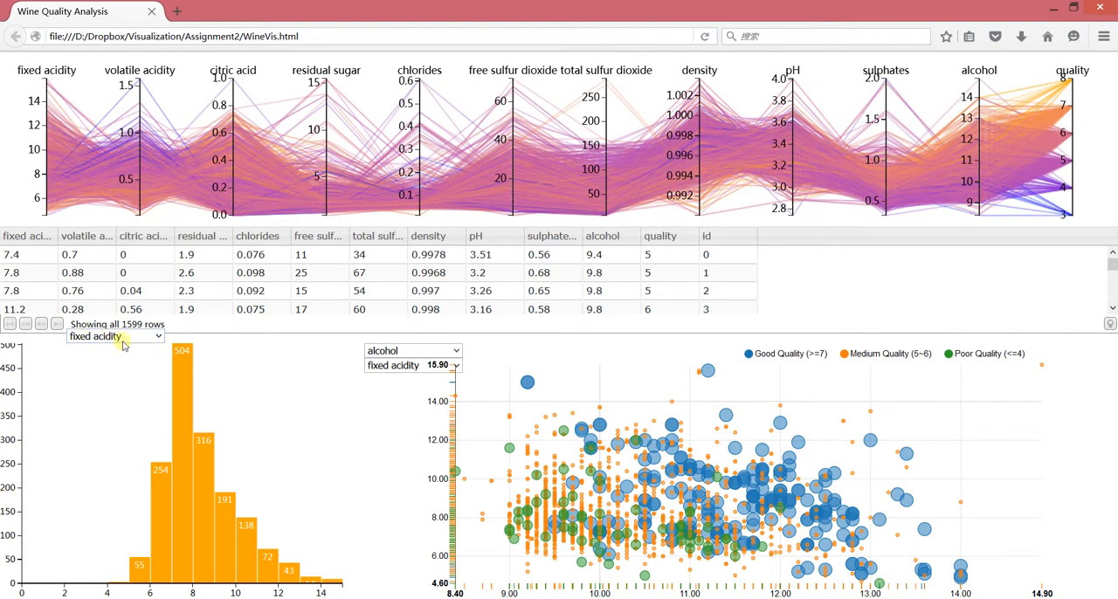
# - Open the histogram's attribute dropdown, currently set to fixed acidity
pyautogui.click(113, 336)
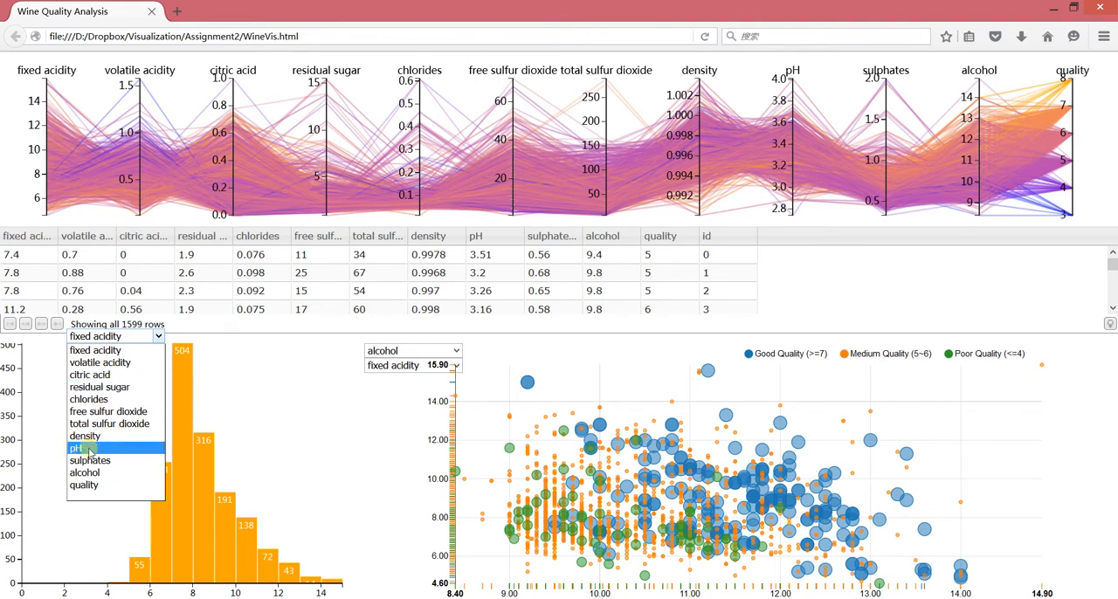
# - Switch the histogram to pH, then alcohol, then finally quality
pyautogui.click(75, 448)
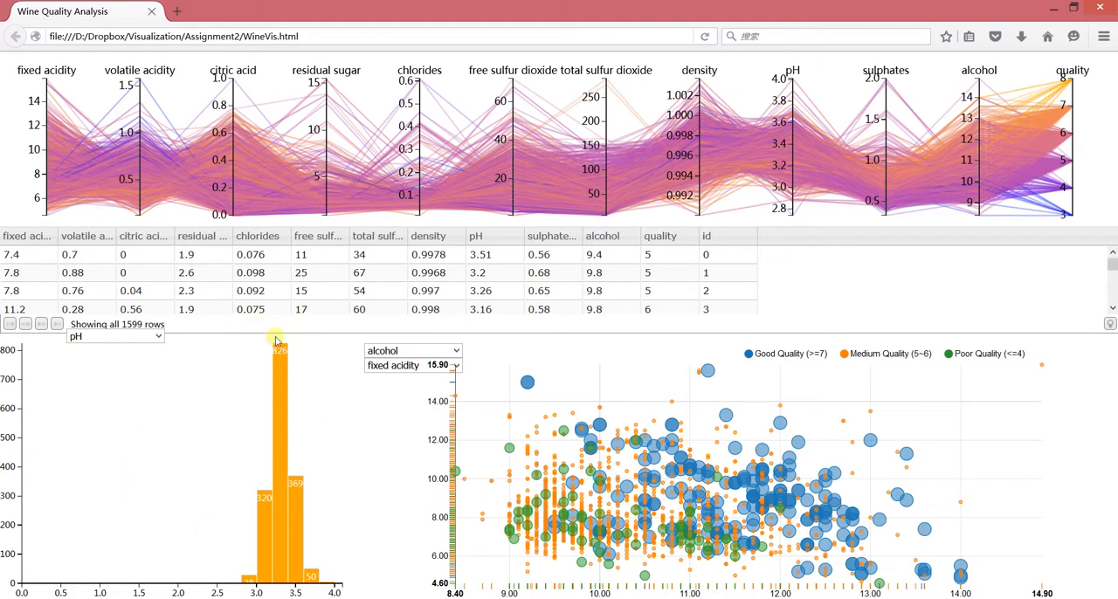
pyautogui.moveTo(214, 382)
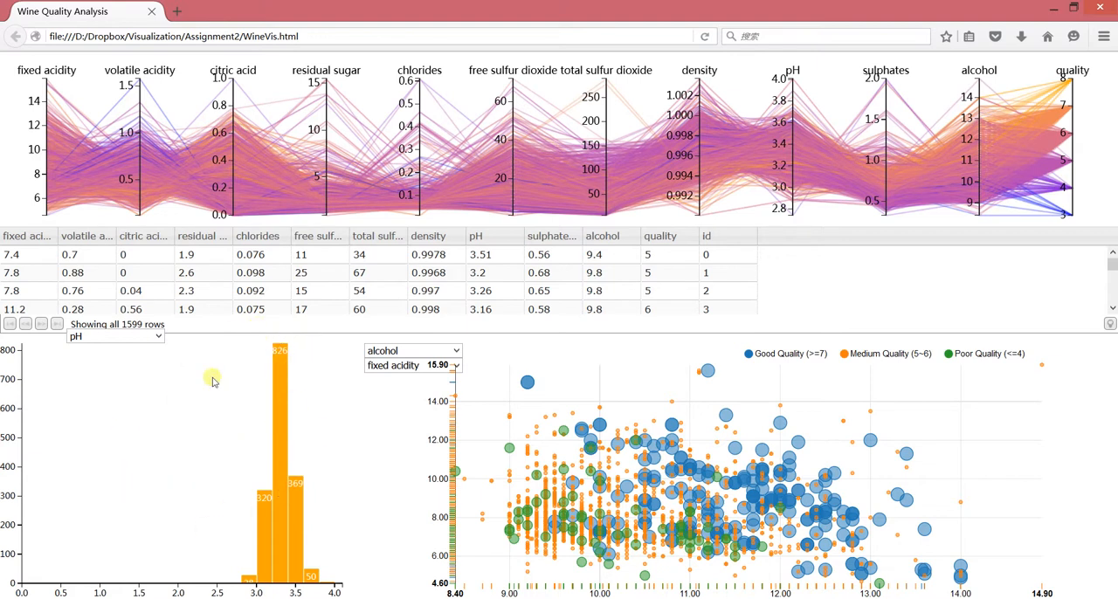
pyautogui.click(111, 336)
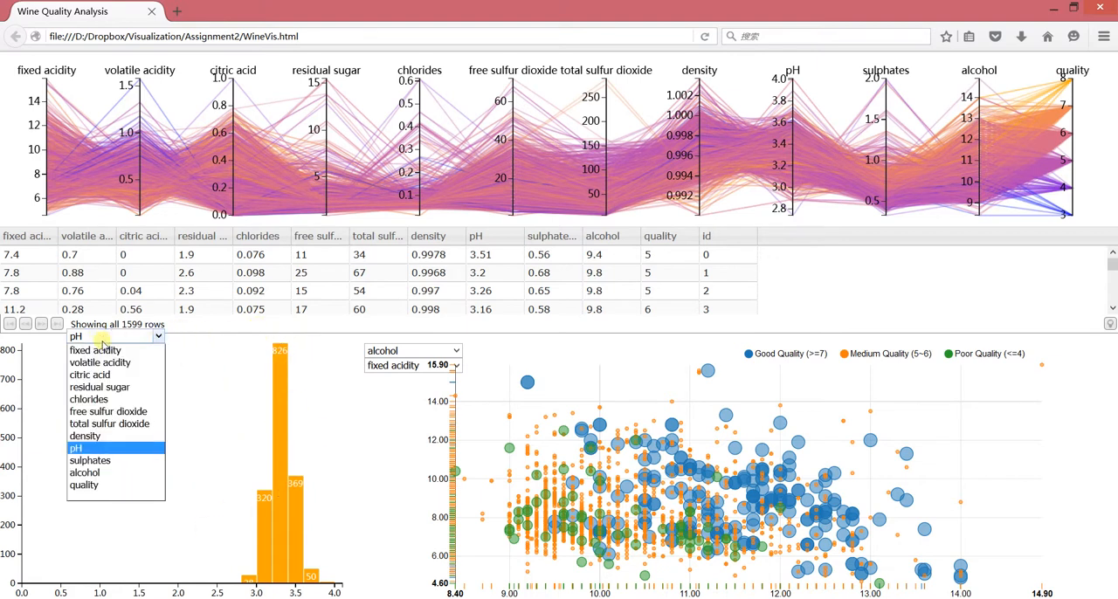
pyautogui.click(85, 474)
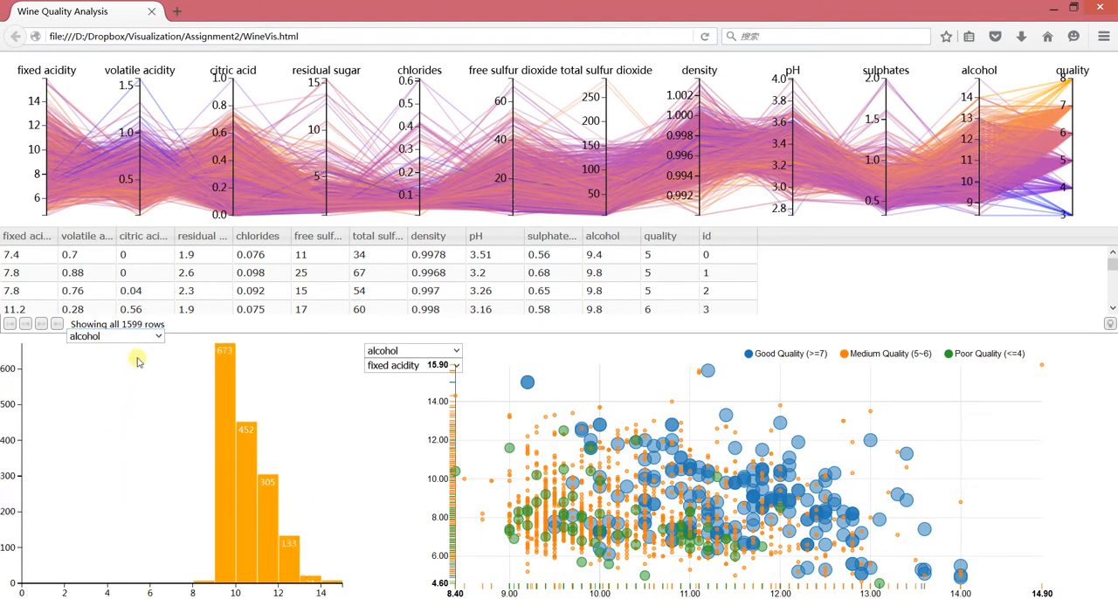
pyautogui.click(114, 337)
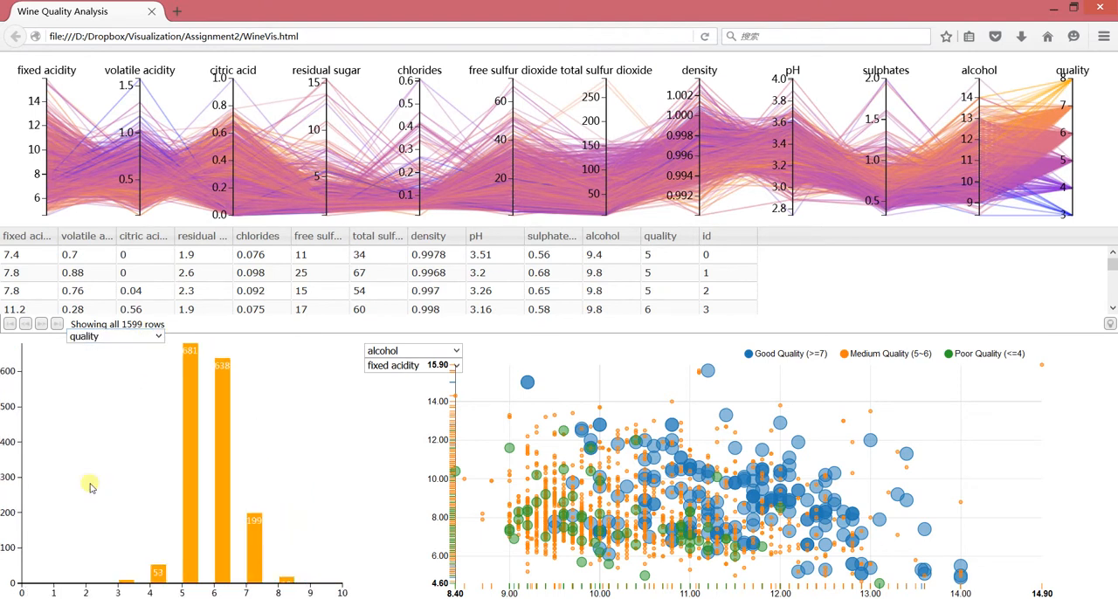
pyautogui.moveTo(347, 331)
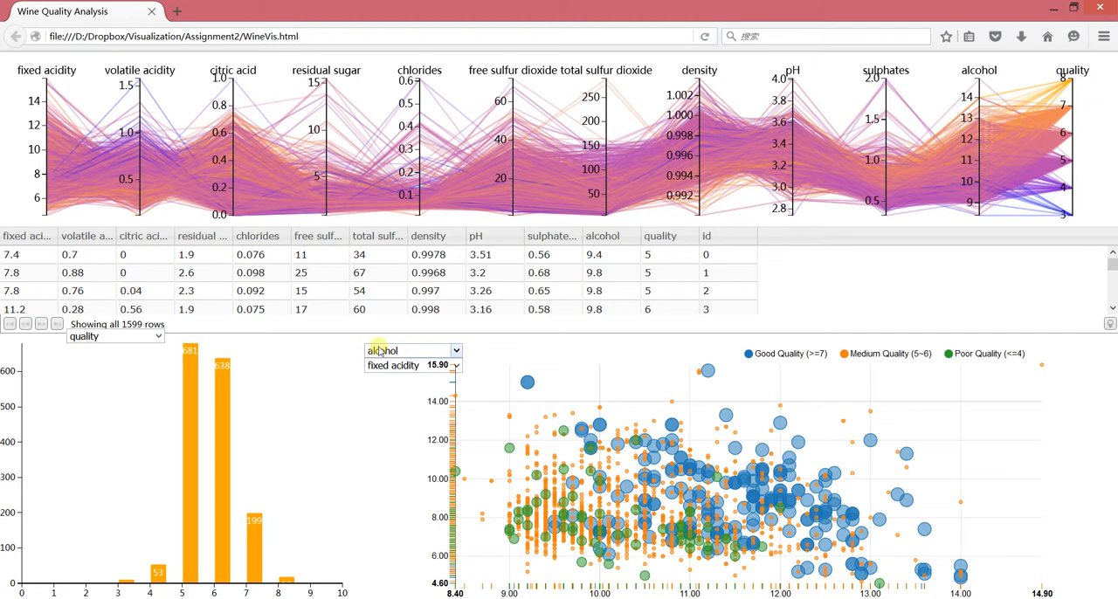
# - Set the scatter plot's x-axis to pH and its y-axis to citric acid
pyautogui.click(410, 351)
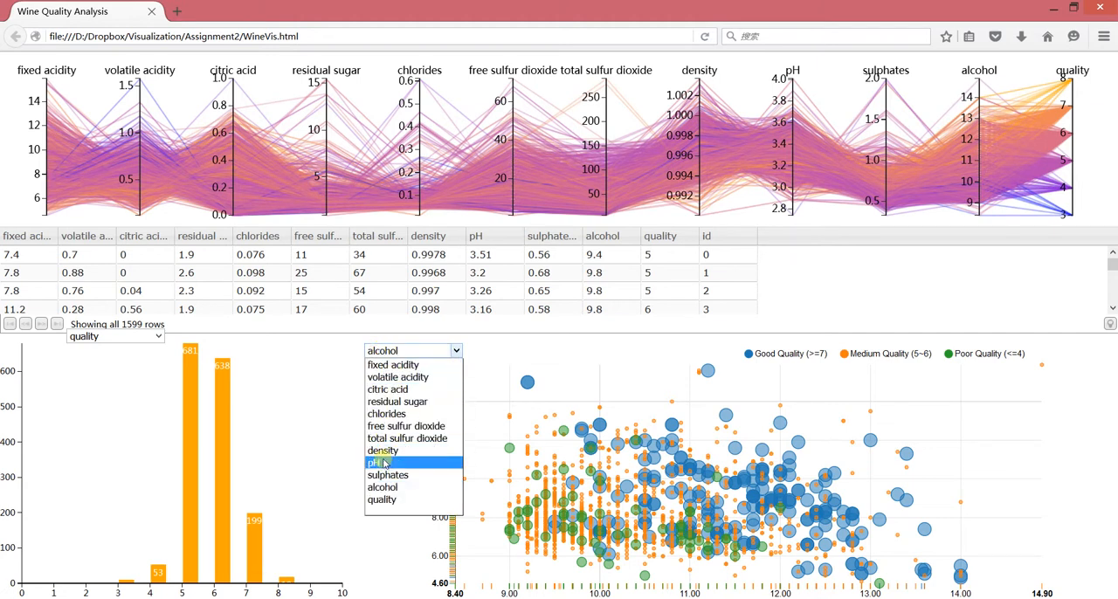
pyautogui.click(377, 462)
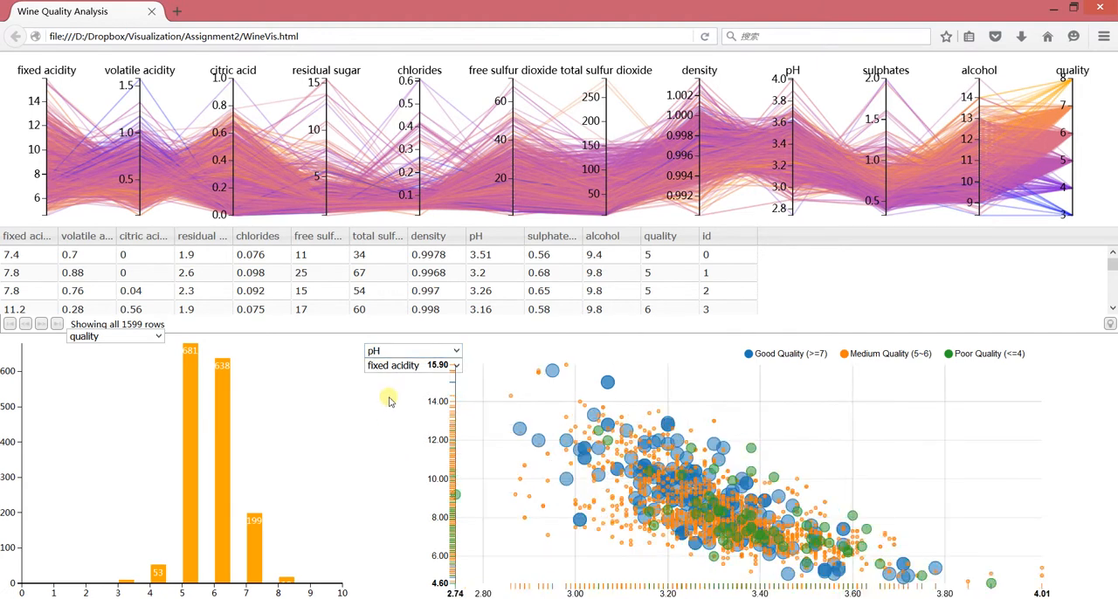
pyautogui.click(409, 365)
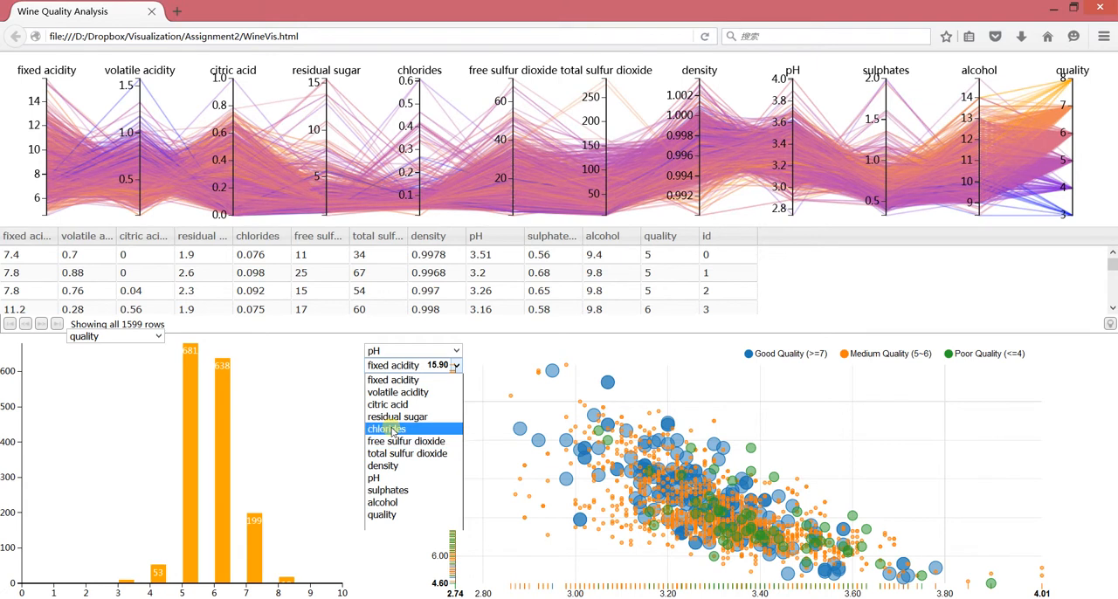
pyautogui.moveTo(393, 380)
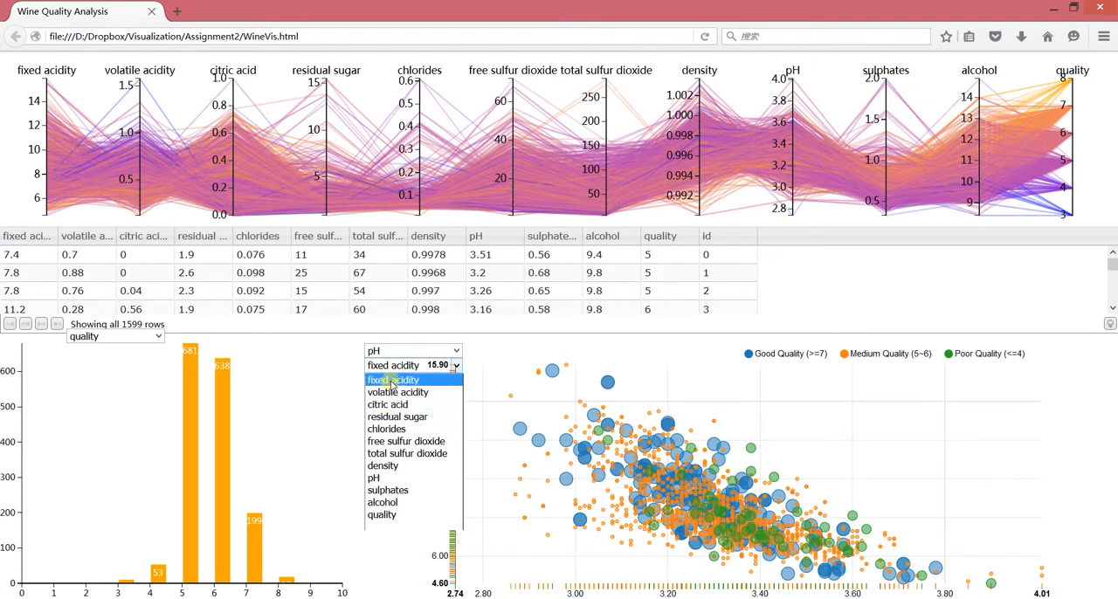
pyautogui.click(392, 379)
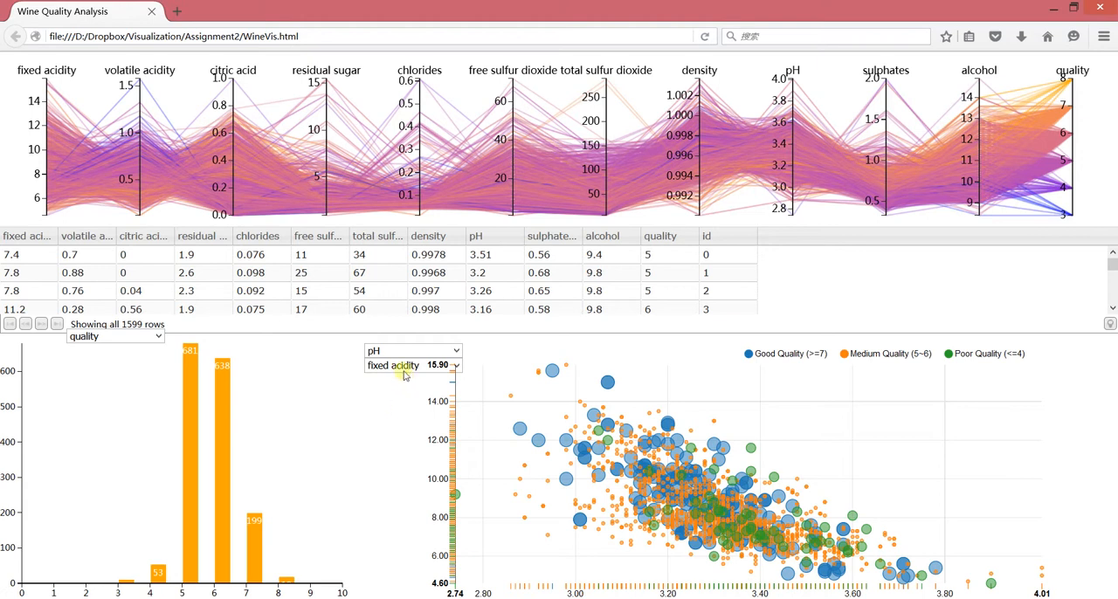
pyautogui.moveTo(396, 407)
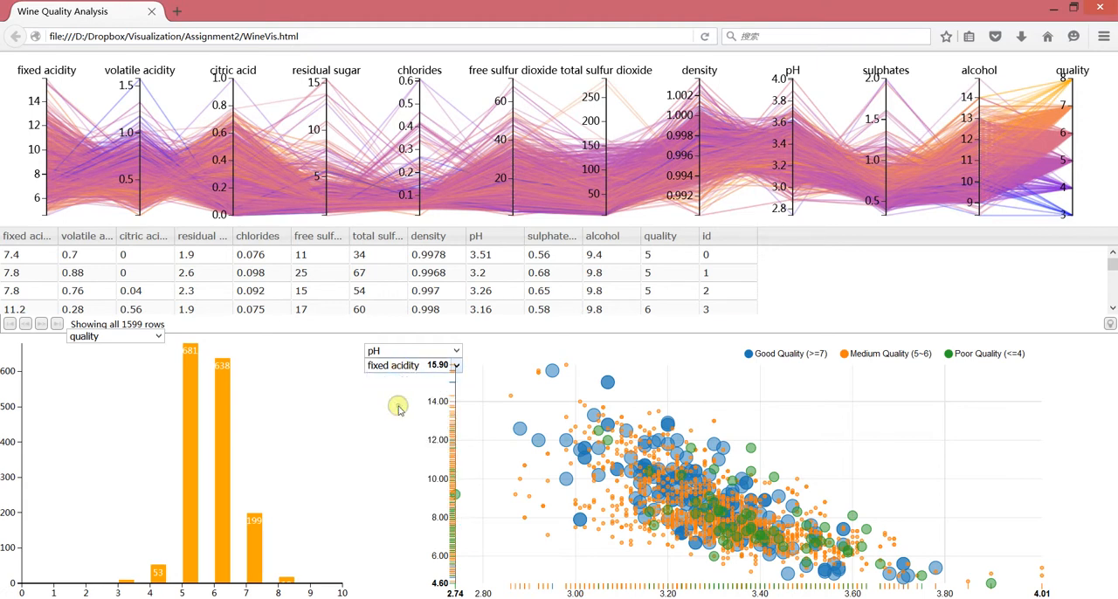
pyautogui.click(411, 365)
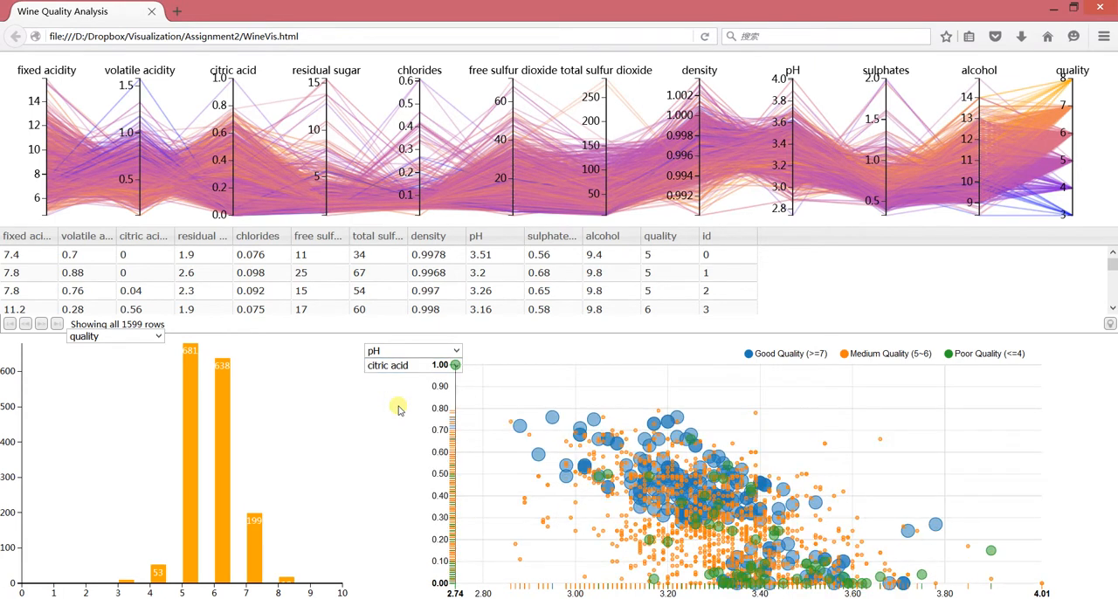
pyautogui.moveTo(387, 407)
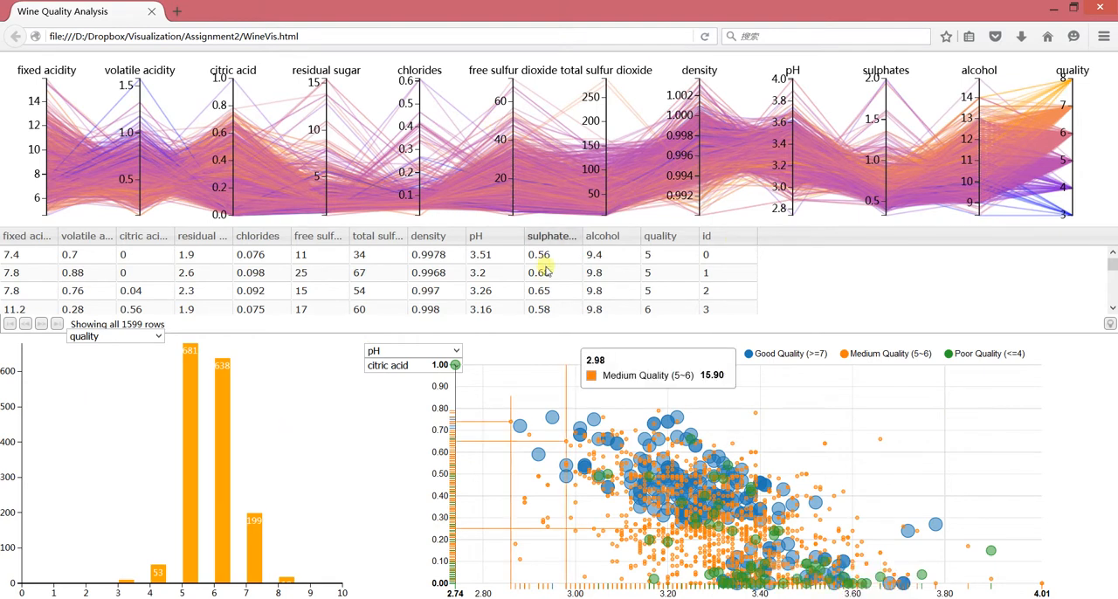
pyautogui.moveTo(308, 406)
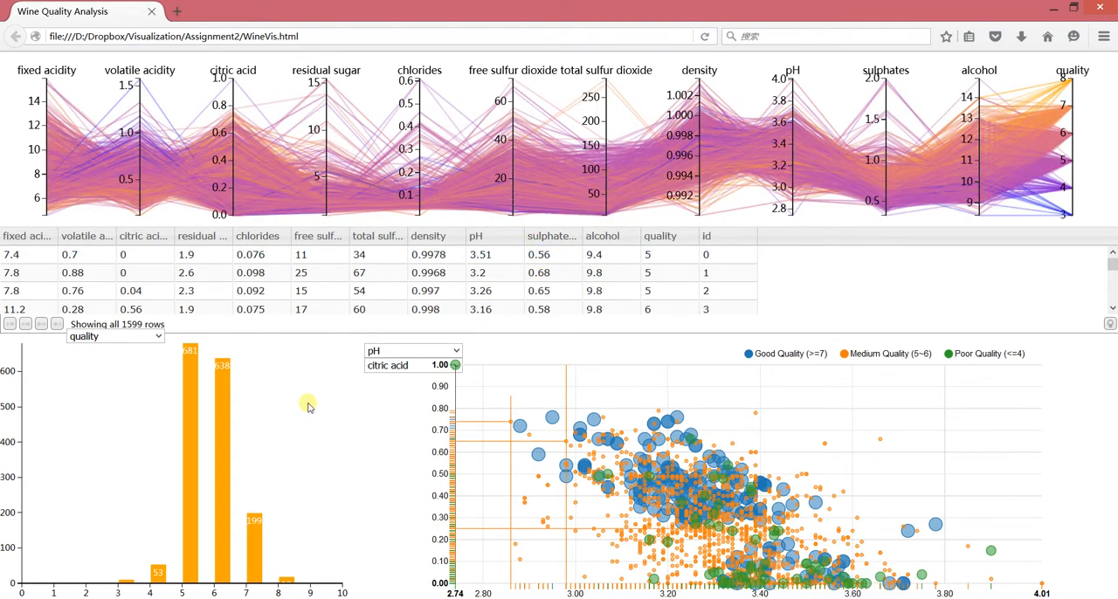
pyautogui.moveTo(346, 418)
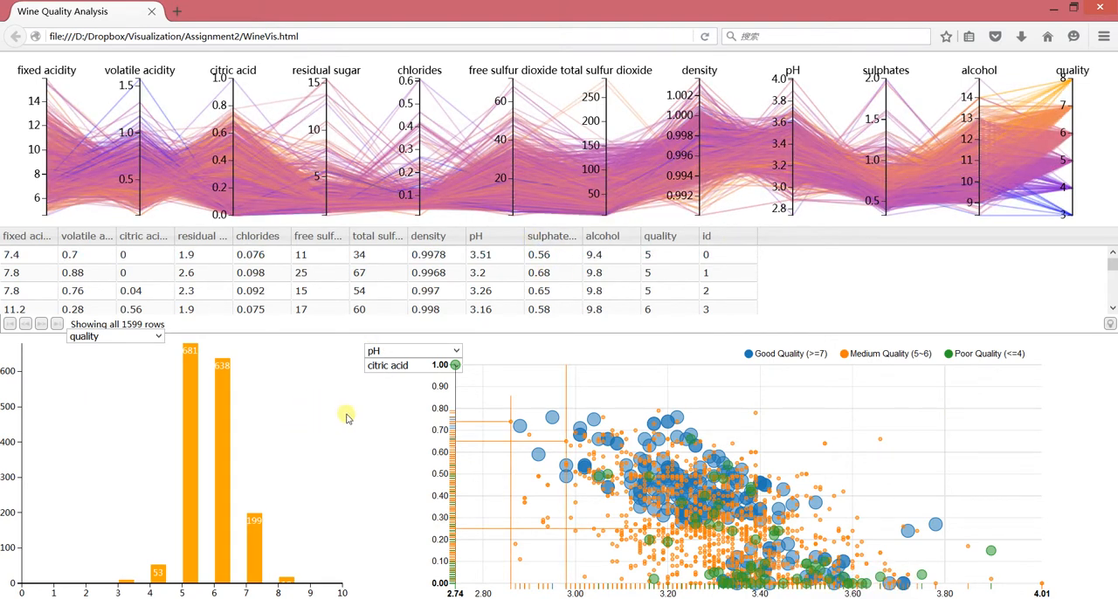